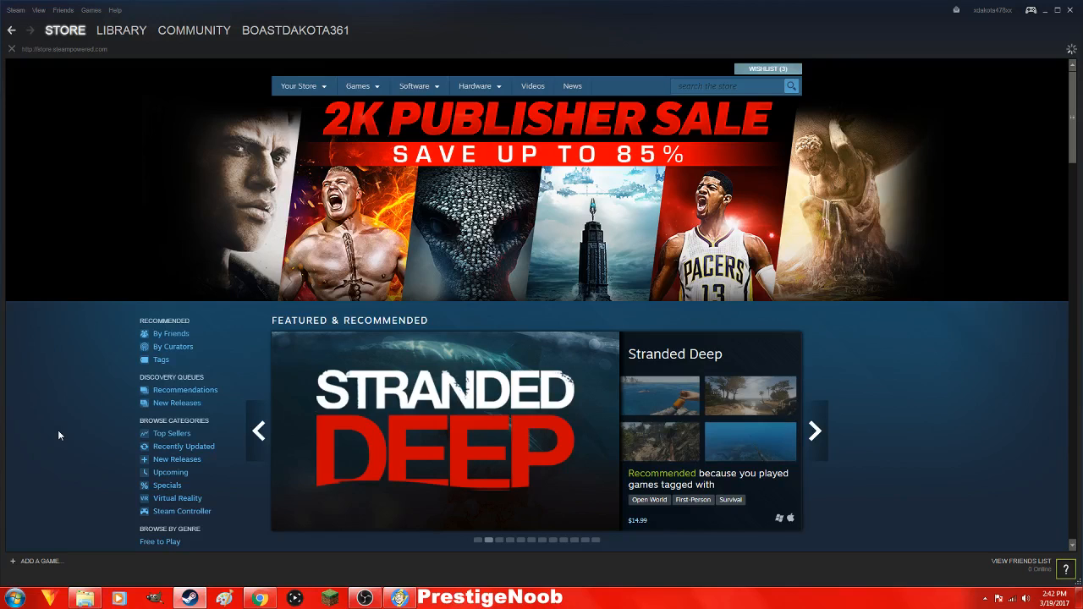
Search the Steam store for 'fallout 4' and show the matching Fallout 4 suggestions.
{"action": "left_click", "coordinate": [816, 430]}
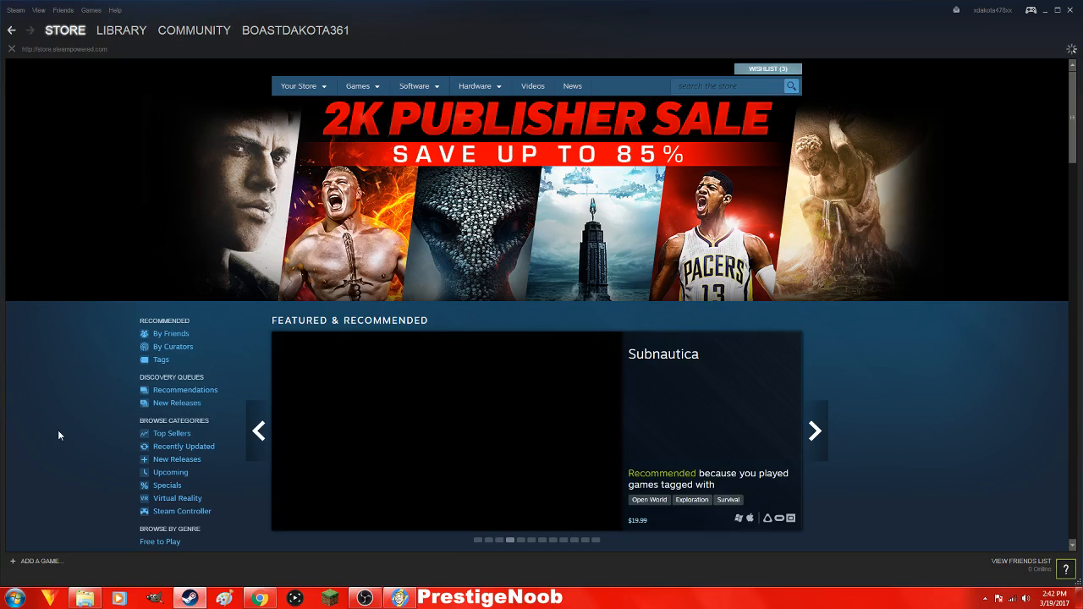
{"action": "left_click", "coordinate": [814, 430]}
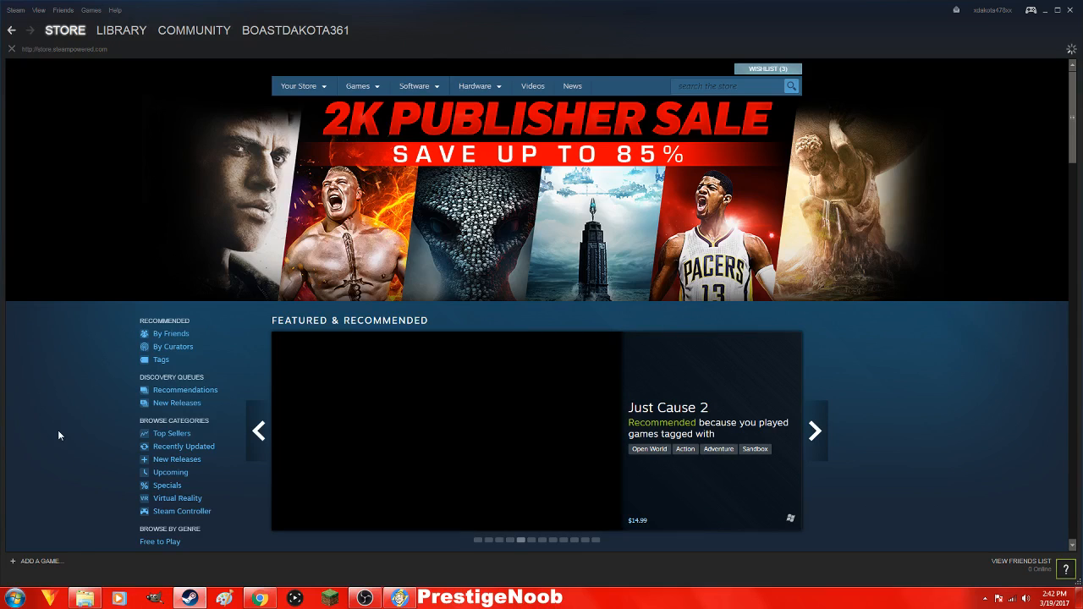
{"action": "left_click", "coordinate": [816, 430]}
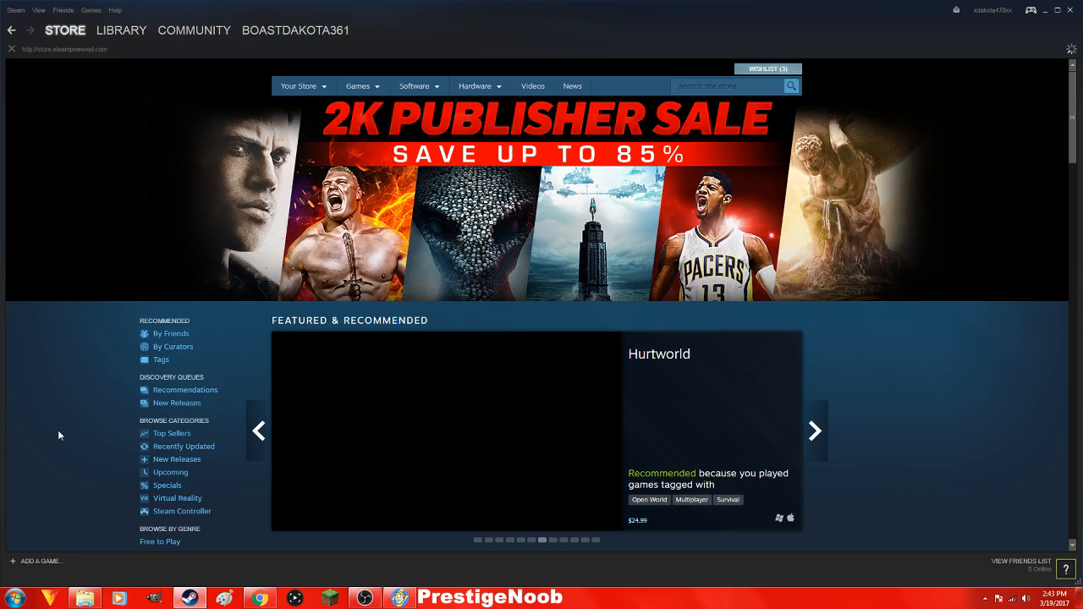
{"action": "left_click", "coordinate": [728, 85]}
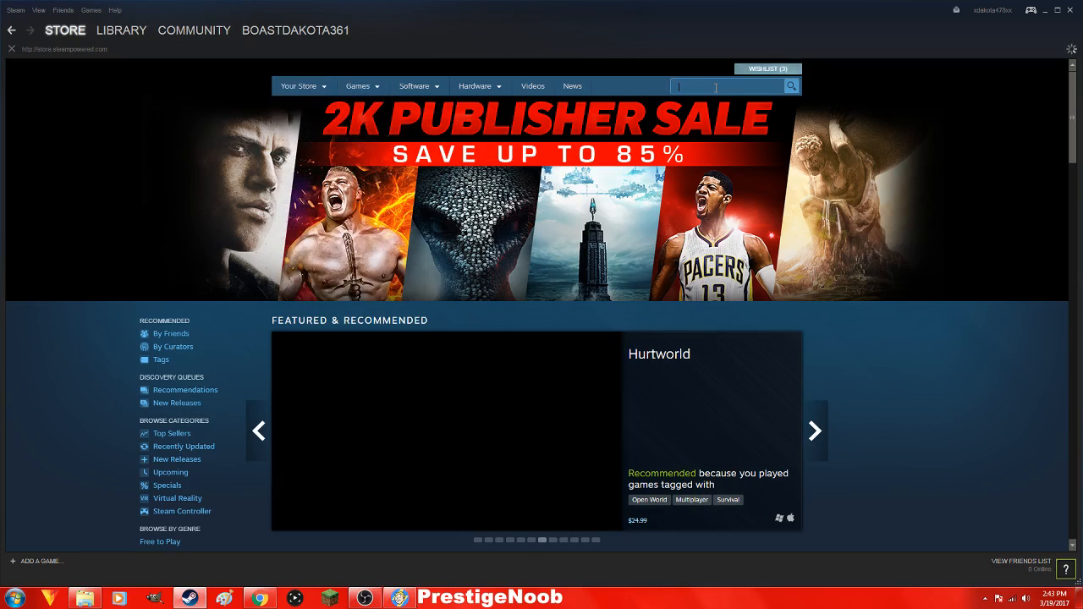
{"action": "type", "text": "fa"}
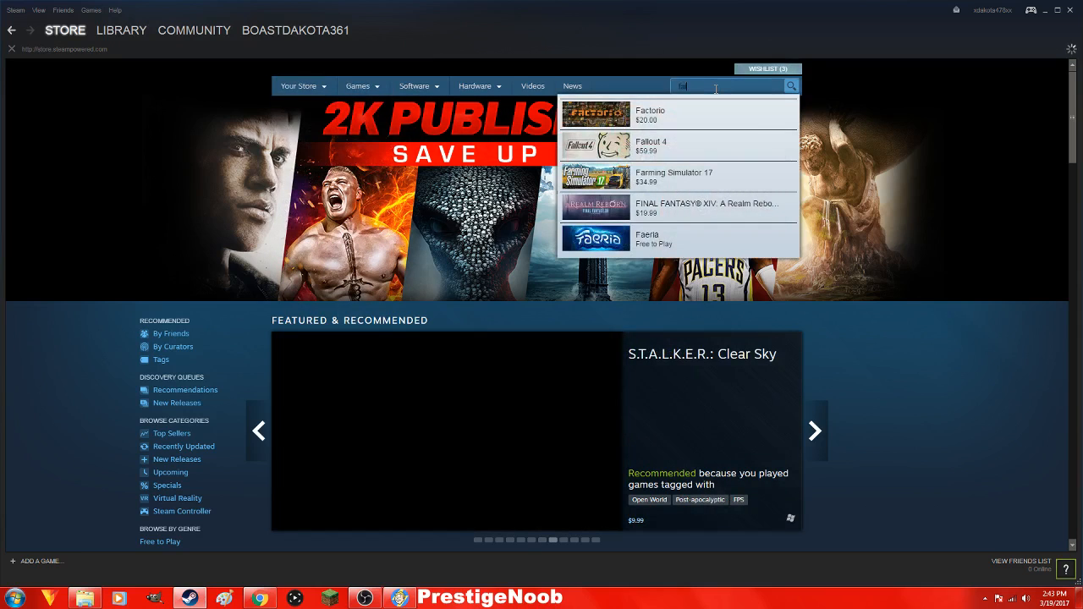
{"action": "type", "text": "fallout 4"}
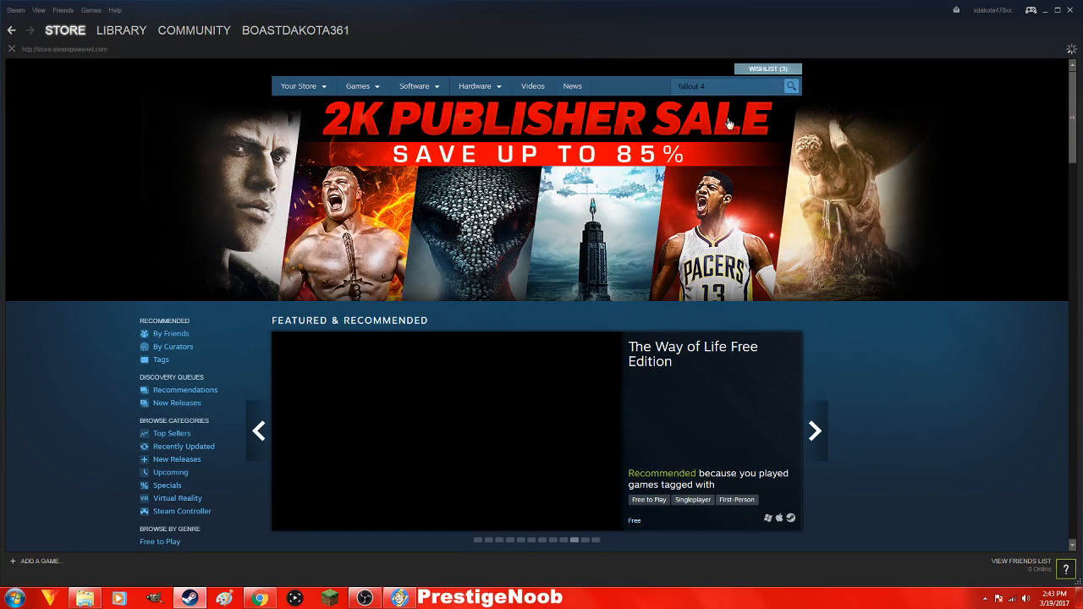
{"action": "left_click", "coordinate": [792, 85]}
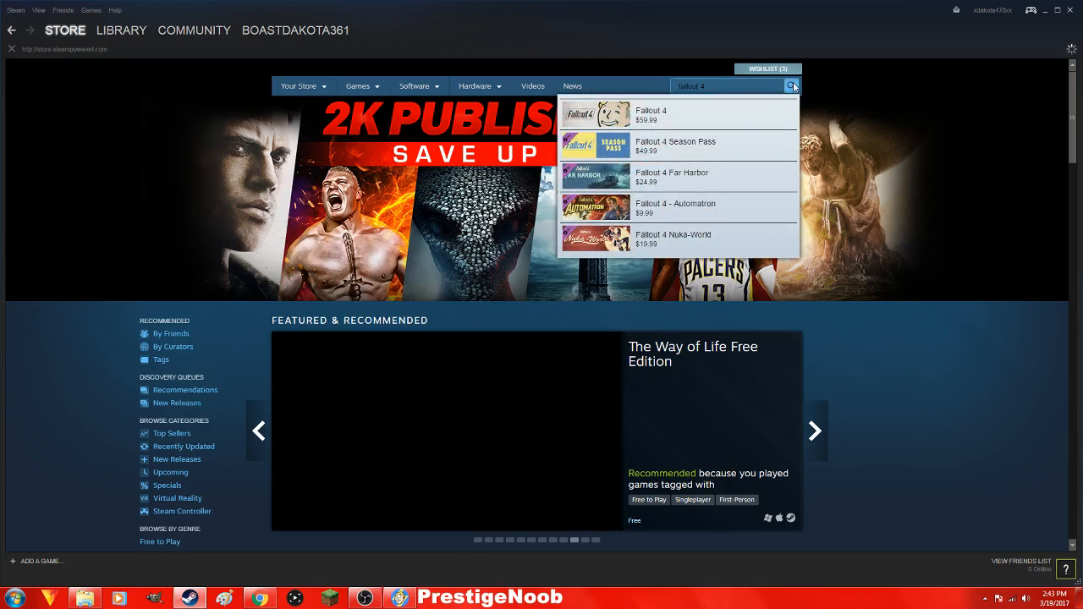
{"action": "mouse_move", "coordinate": [741, 122]}
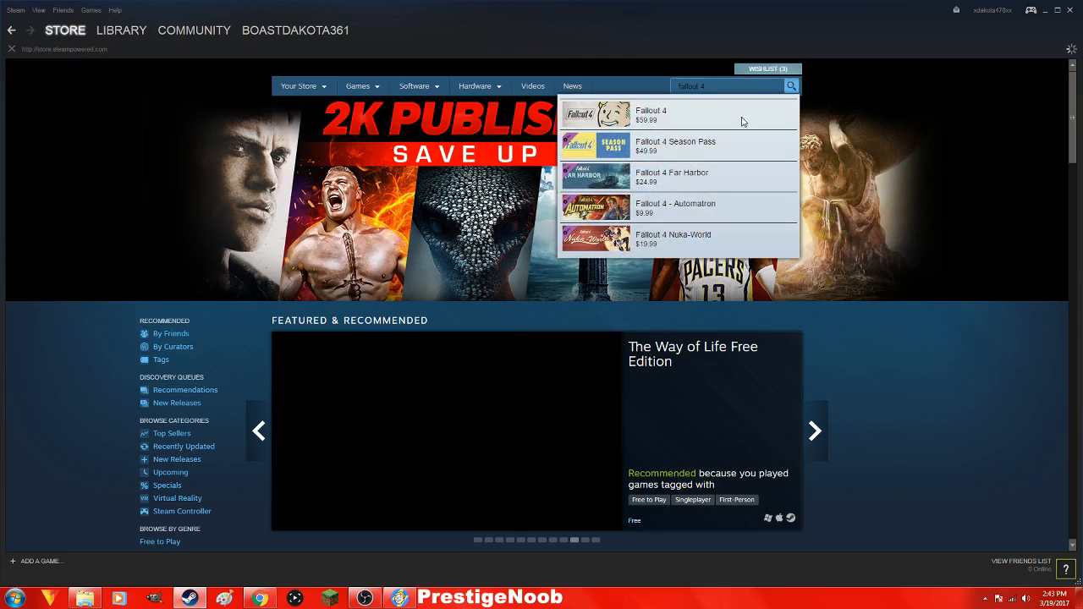
{"action": "mouse_move", "coordinate": [405, 179]}
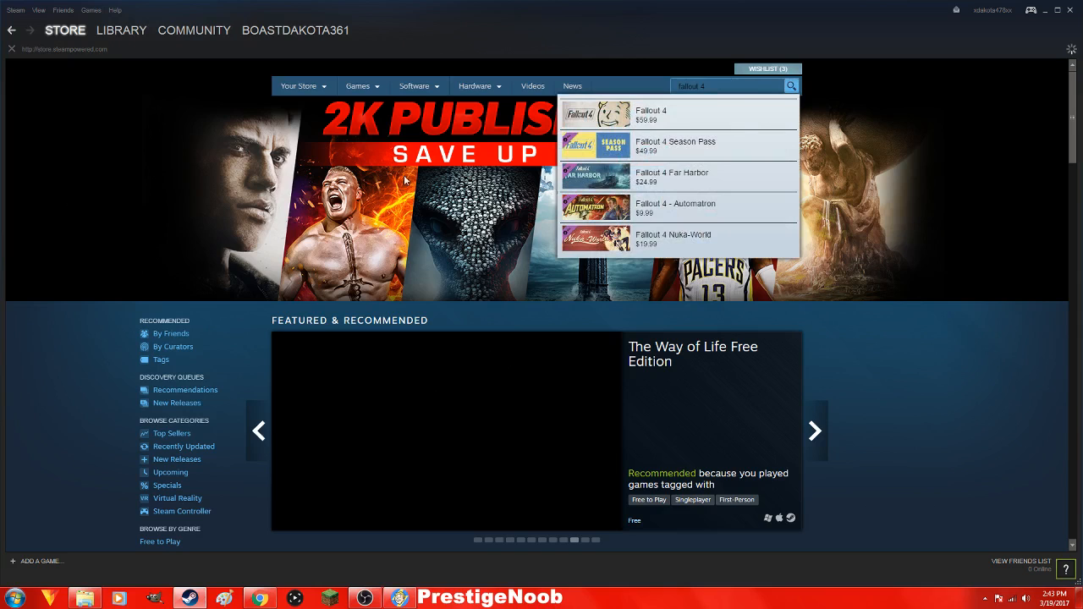
{"action": "mouse_move", "coordinate": [606, 335]}
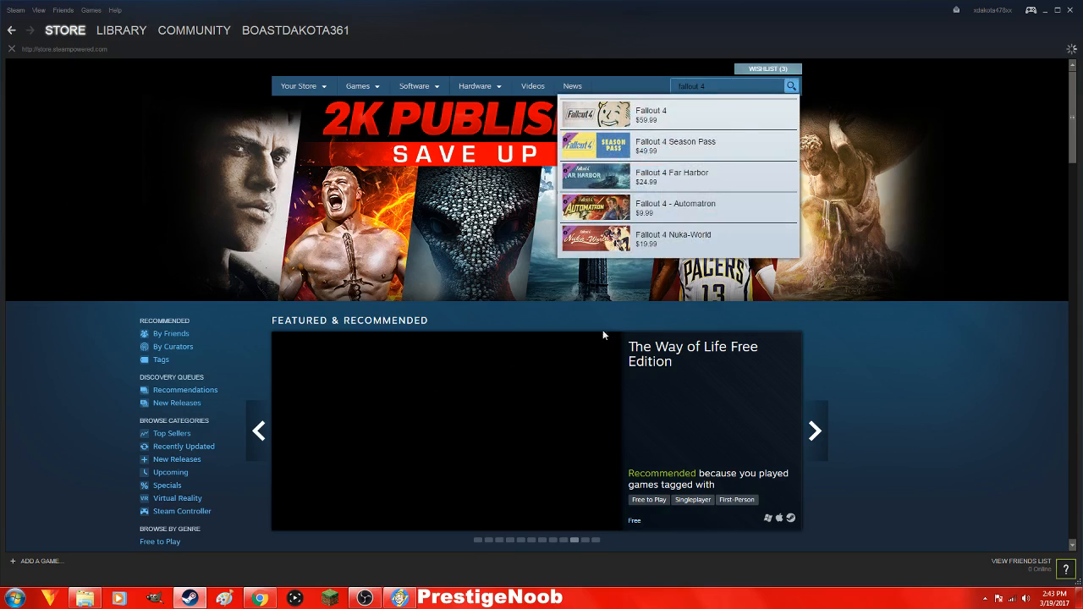
Go to the Fallout 4 store page and scroll to its Downloadable Content section.
{"action": "left_click", "coordinate": [651, 112]}
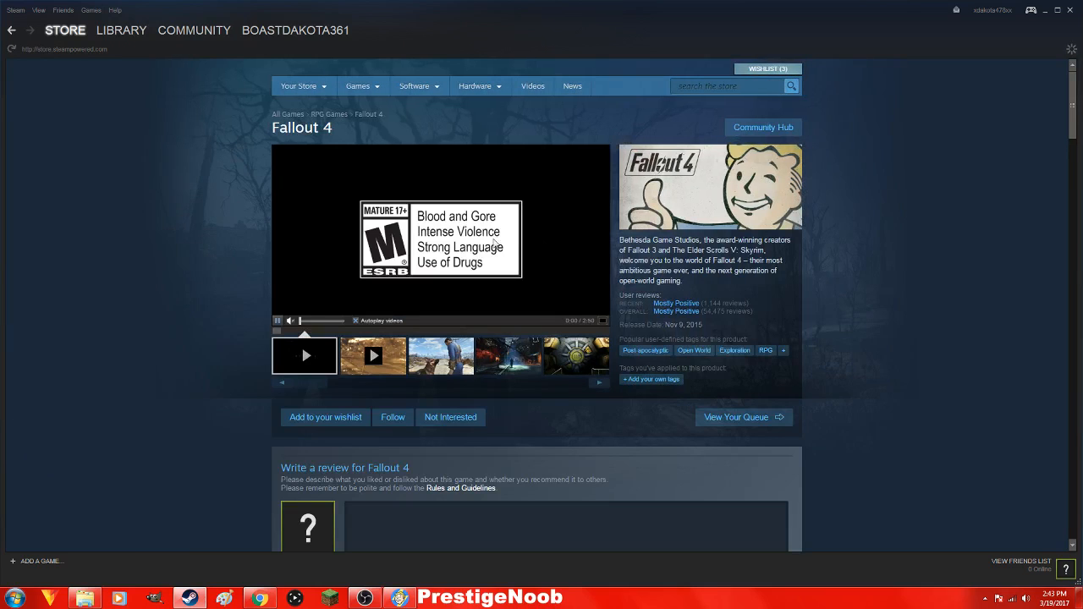
{"action": "scroll", "scroll_direction": "down", "scroll_amount": 3}
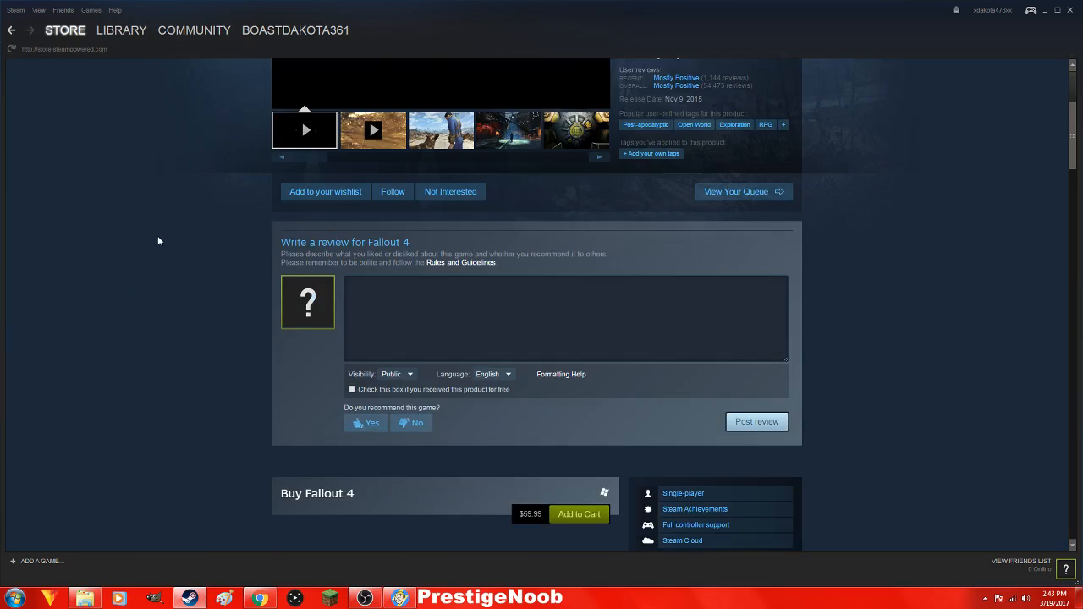
{"action": "scroll", "scroll_direction": "down", "scroll_amount": 3}
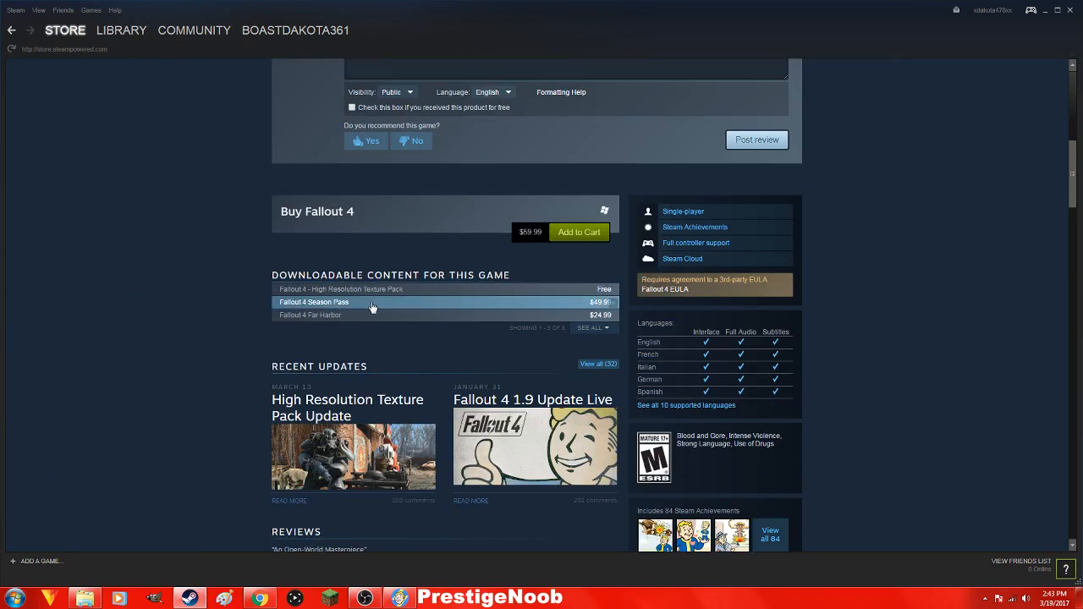
{"action": "mouse_move", "coordinate": [454, 297]}
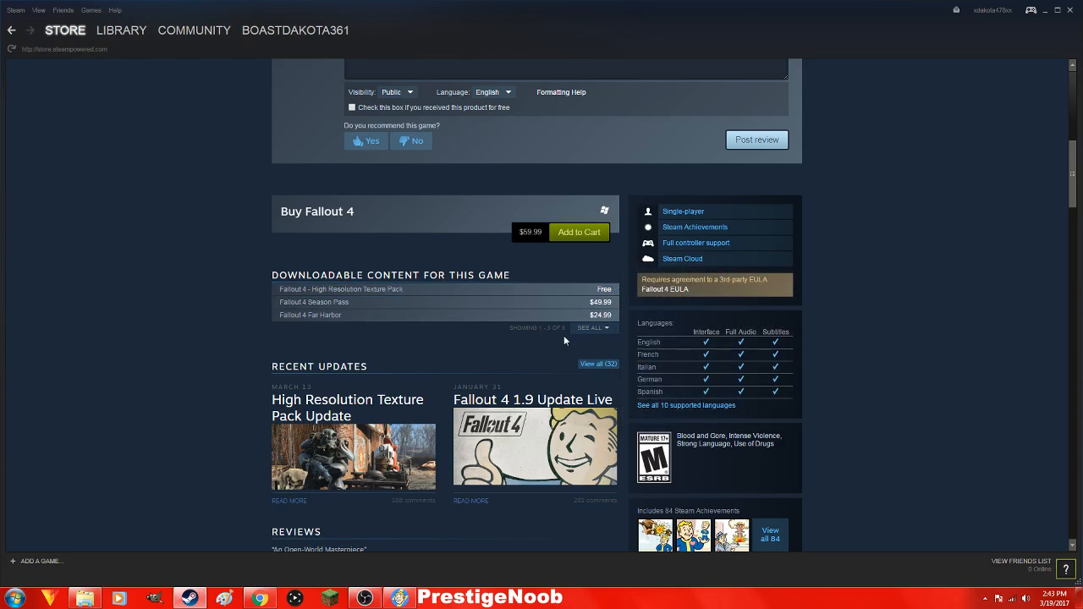
{"action": "mouse_move", "coordinate": [548, 339]}
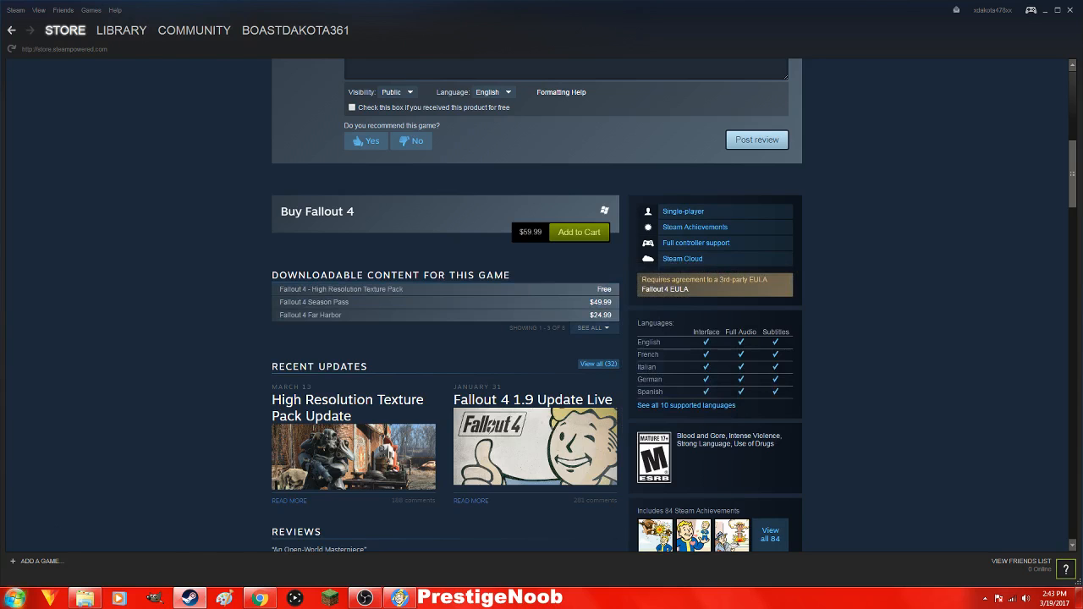
{"action": "mouse_move", "coordinate": [508, 301]}
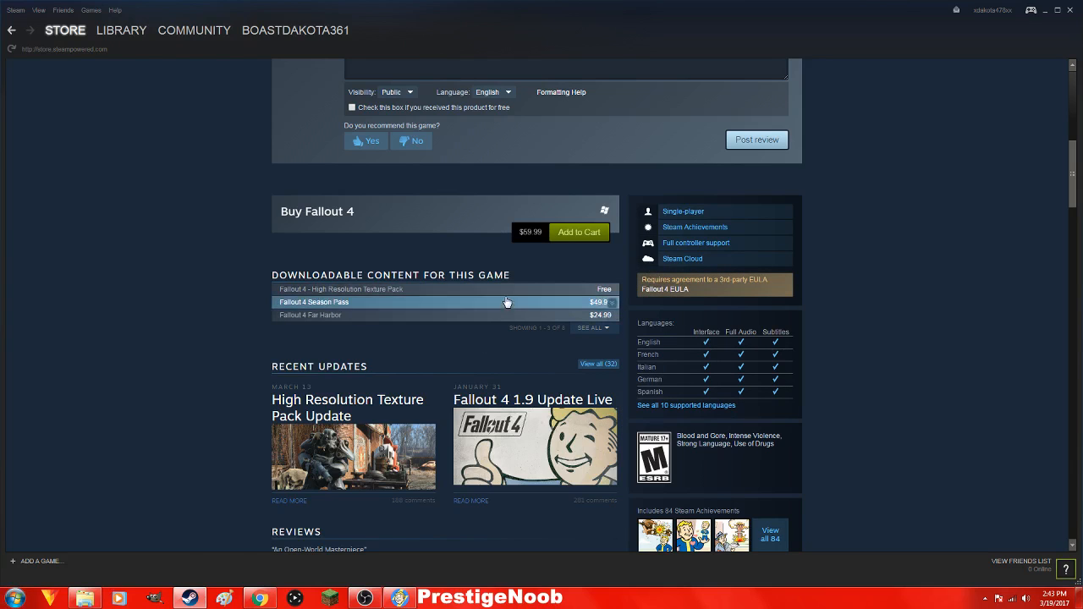
{"action": "mouse_move", "coordinate": [508, 322]}
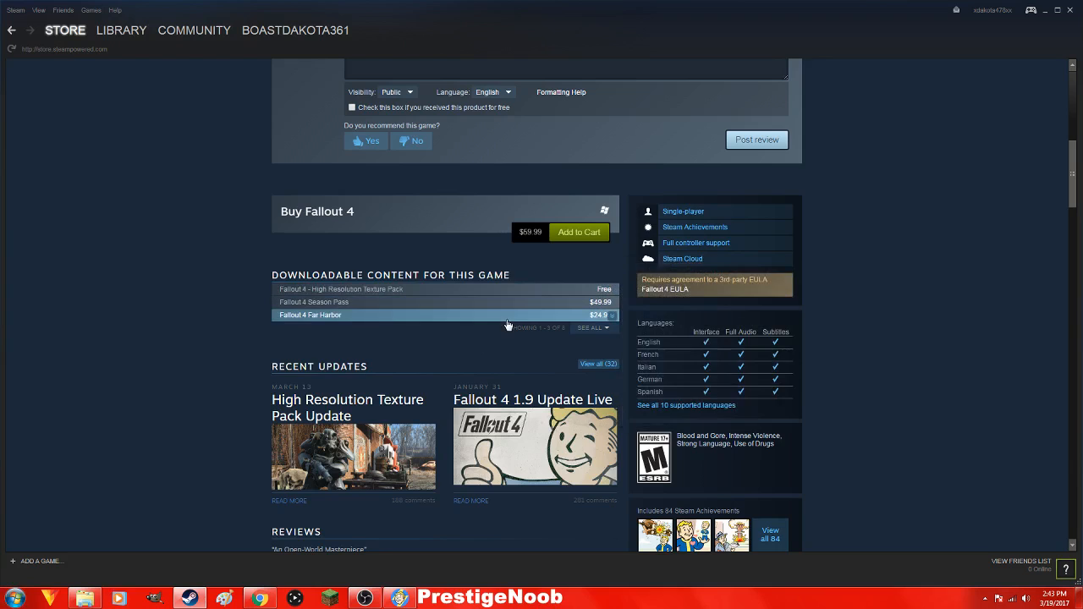
Open the Fallout 4 - High Resolution Texture Pack entry from the DLC list.
{"action": "left_click", "coordinate": [340, 288]}
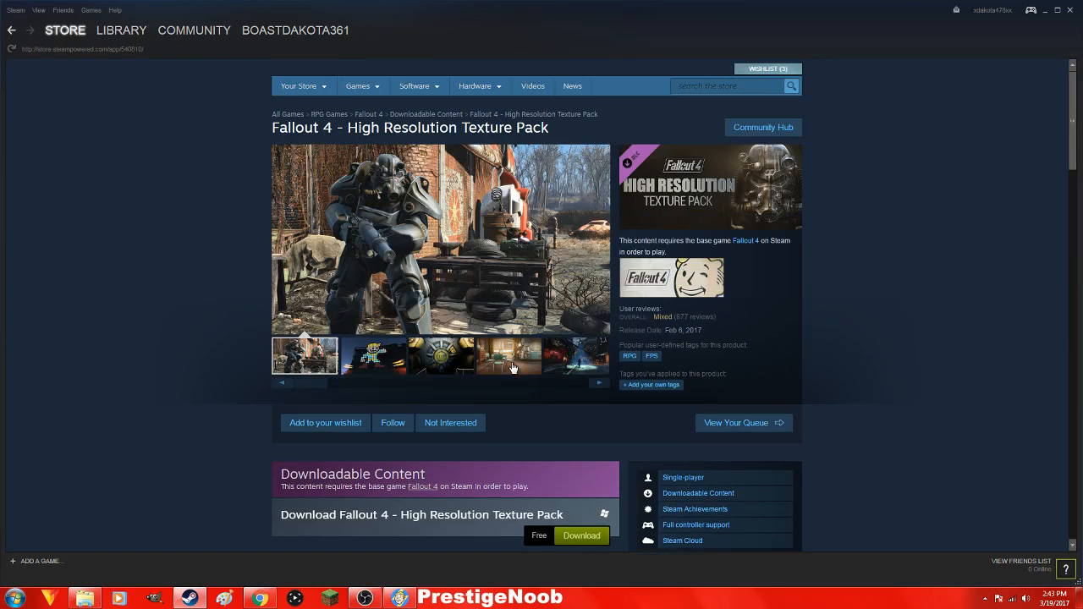
{"action": "mouse_move", "coordinate": [217, 349]}
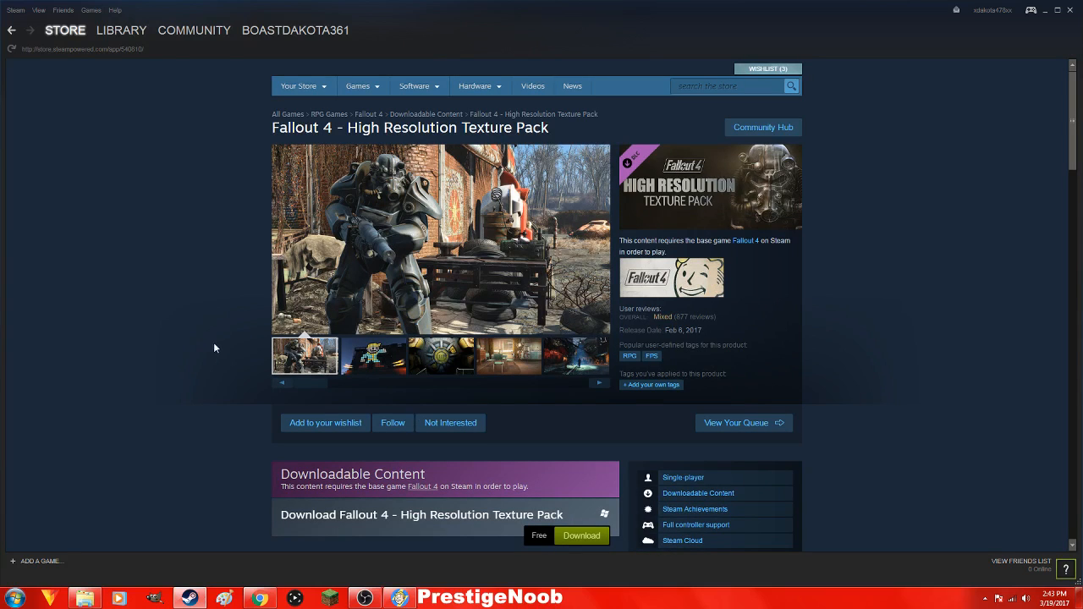
{"action": "scroll", "scroll_direction": "down", "scroll_amount": 3}
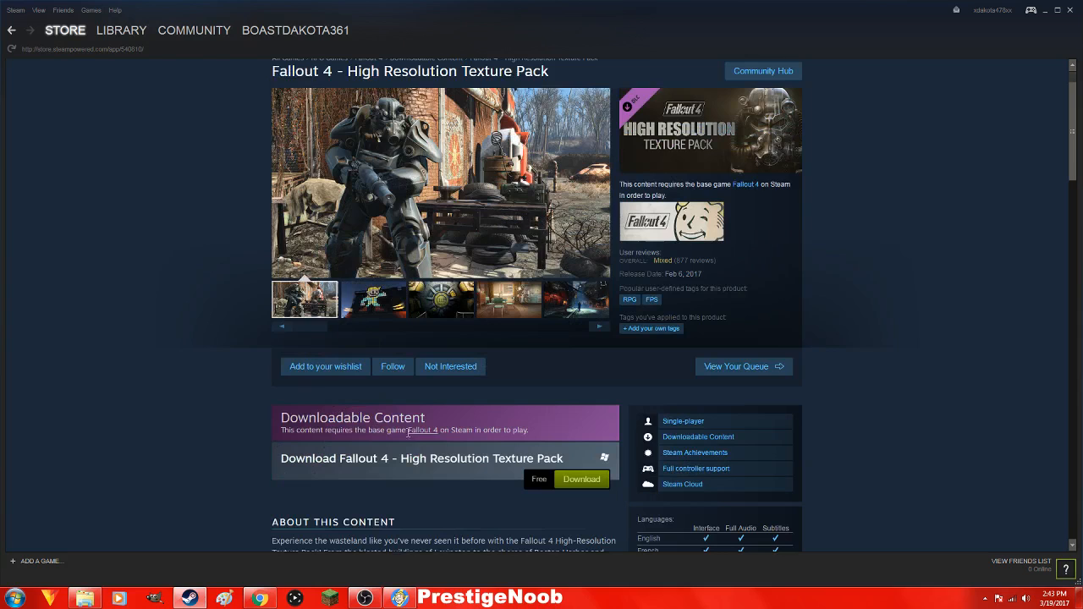
{"action": "left_click", "coordinate": [372, 298]}
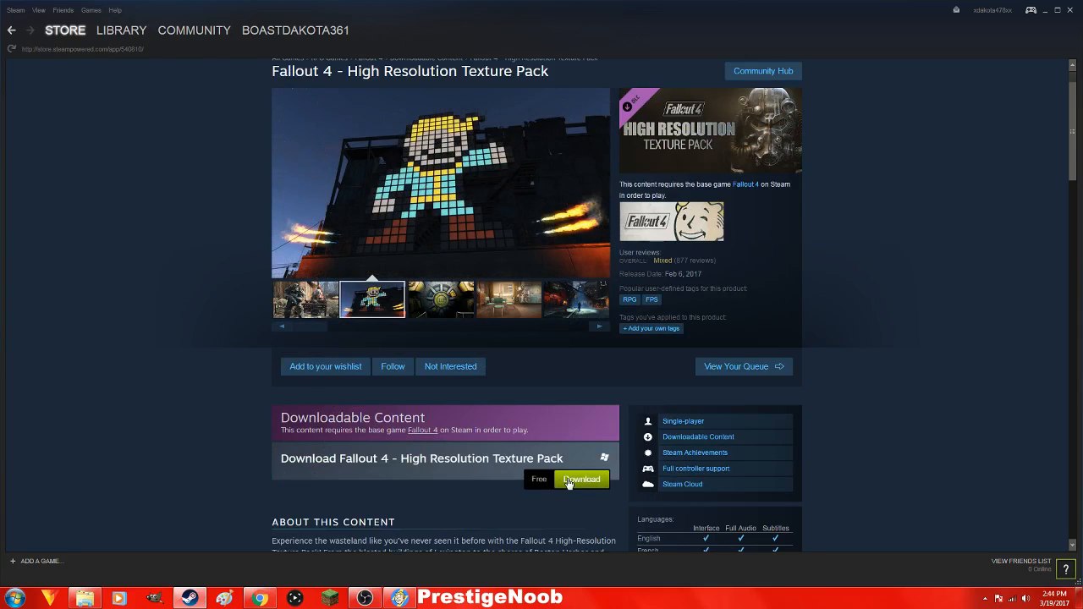
{"action": "left_click", "coordinate": [582, 479]}
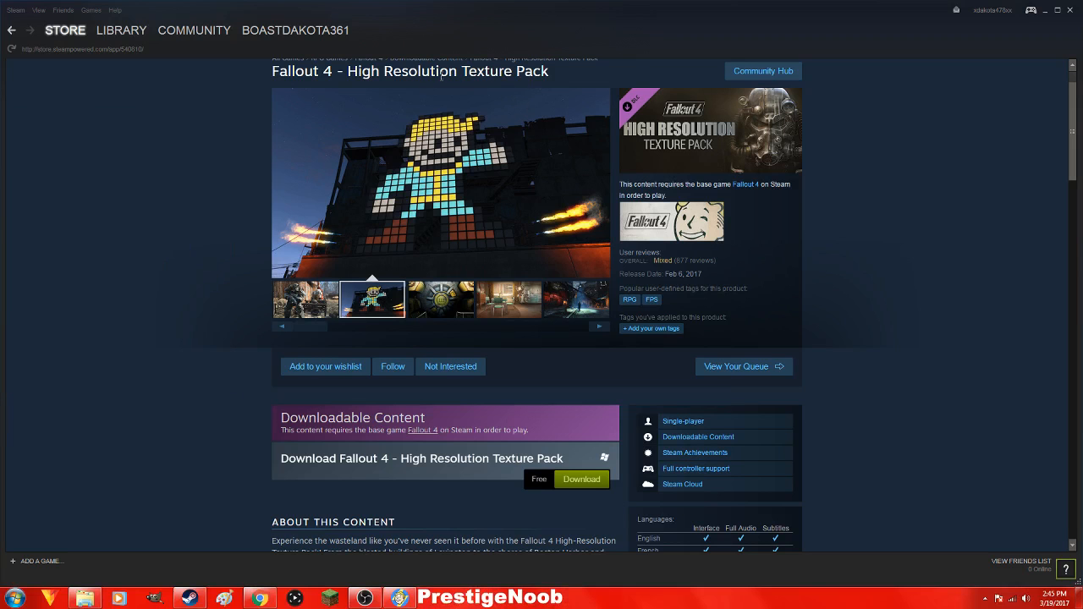
{"action": "scroll", "scroll_direction": "down", "scroll_amount": 3}
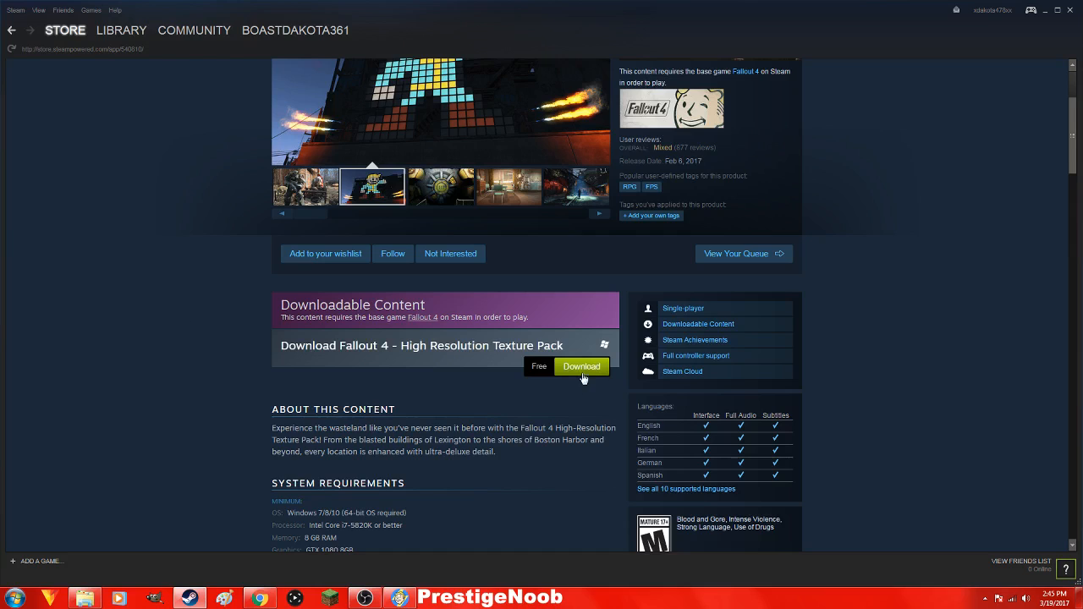
{"action": "left_click", "coordinate": [582, 365]}
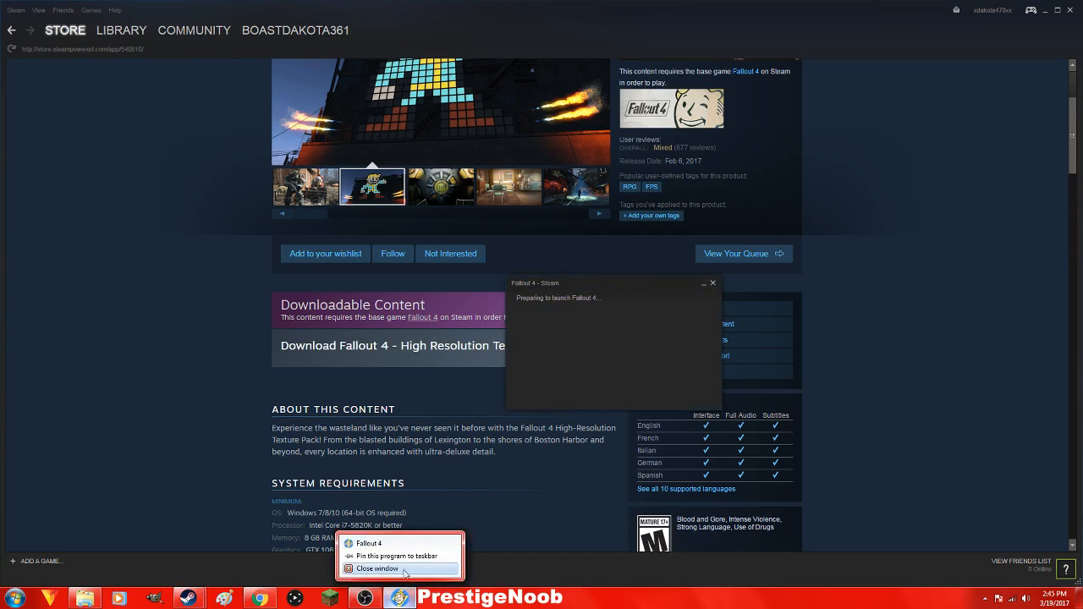
{"action": "left_click", "coordinate": [379, 566]}
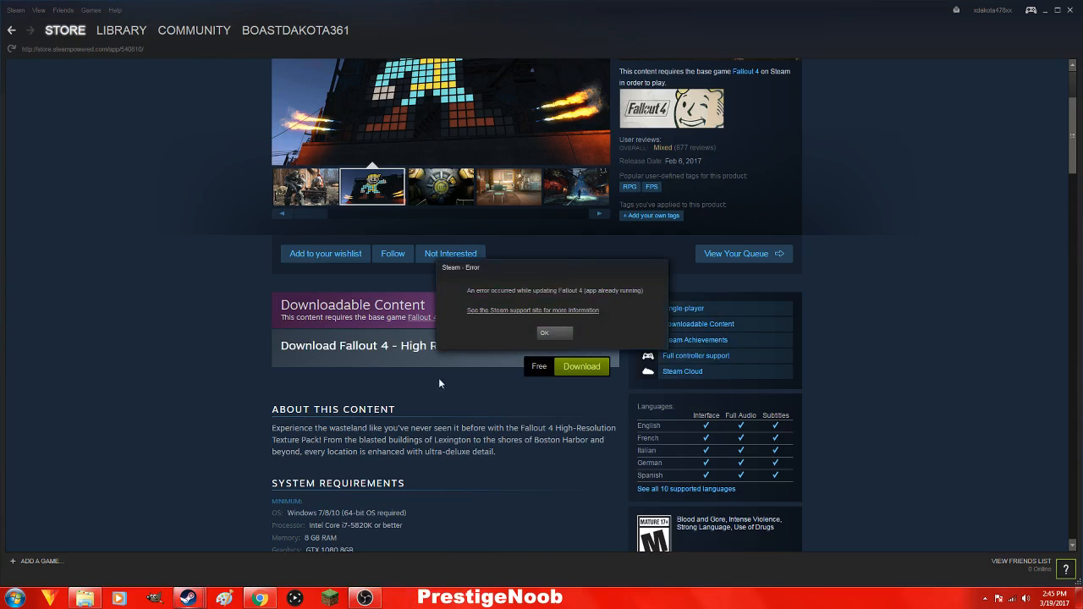
{"action": "left_click", "coordinate": [545, 332]}
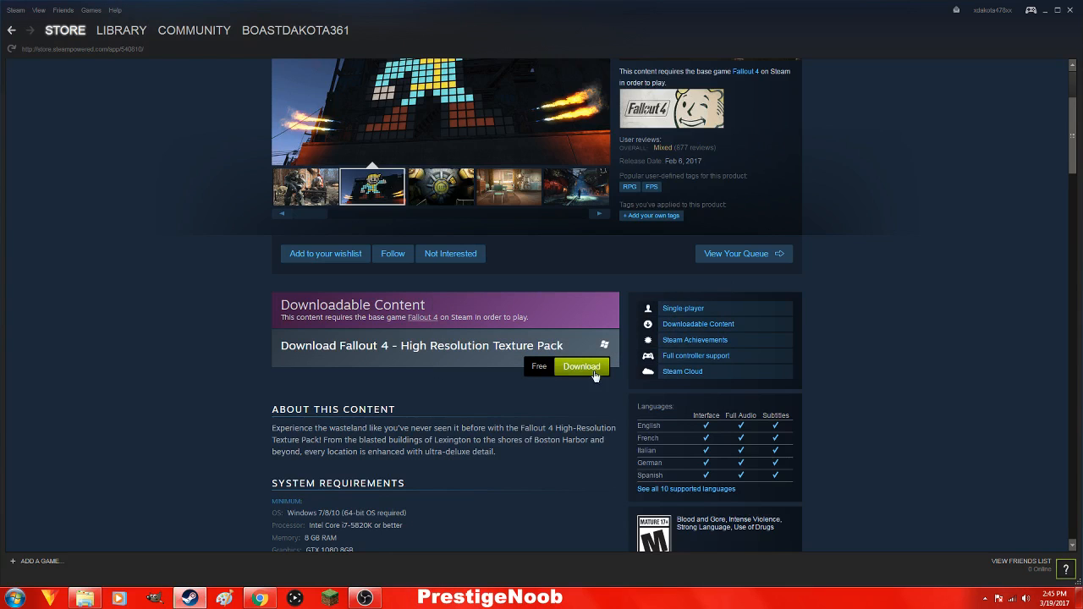
{"action": "left_click", "coordinate": [582, 366]}
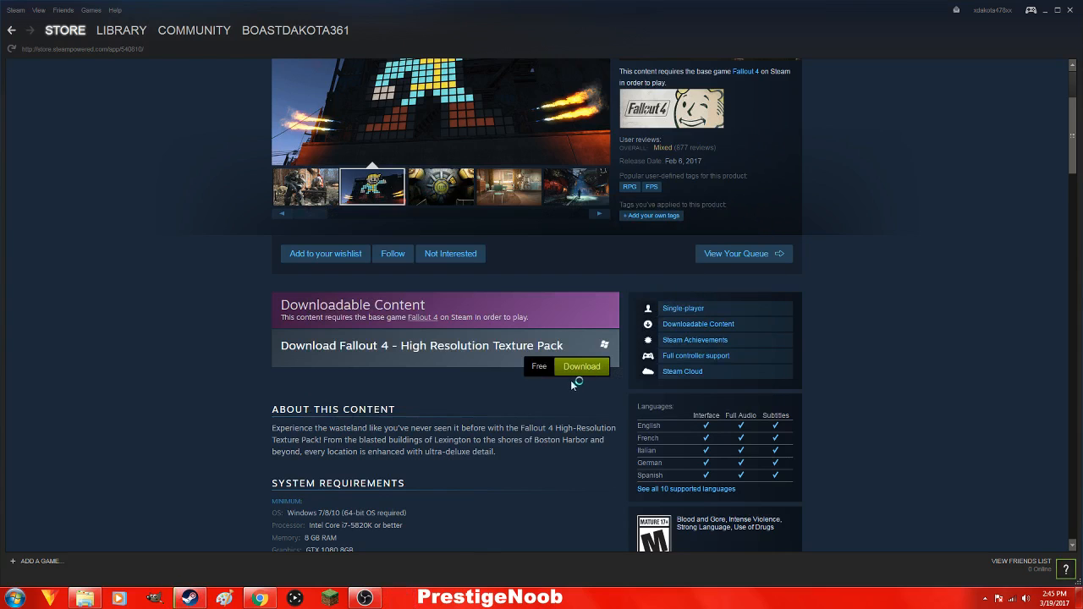
Retry Download on the free texture pack so the Fallout 4 window starts loading.
{"action": "left_click", "coordinate": [583, 366]}
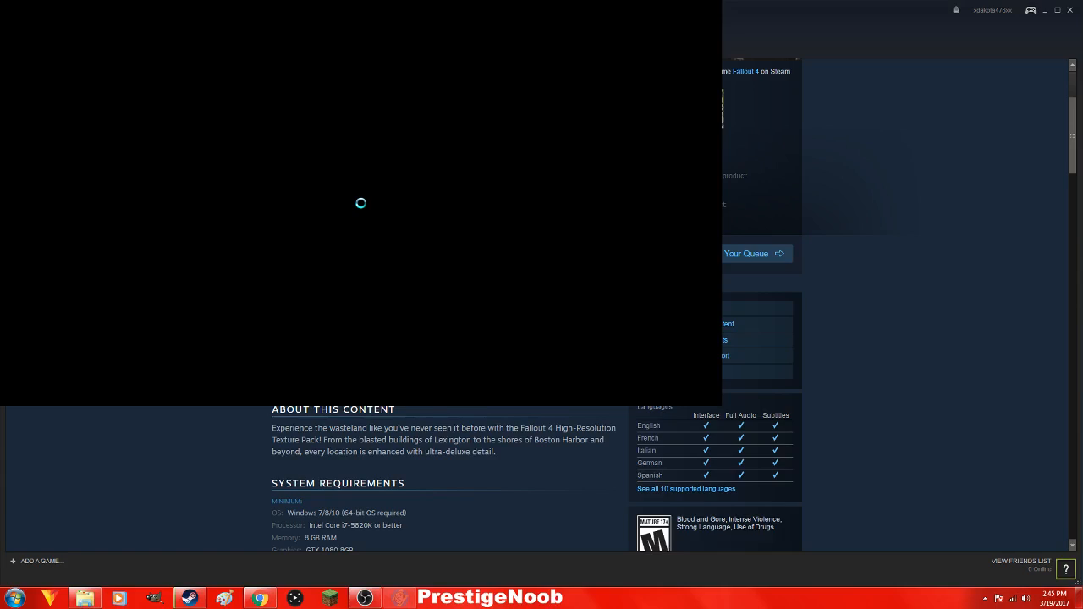